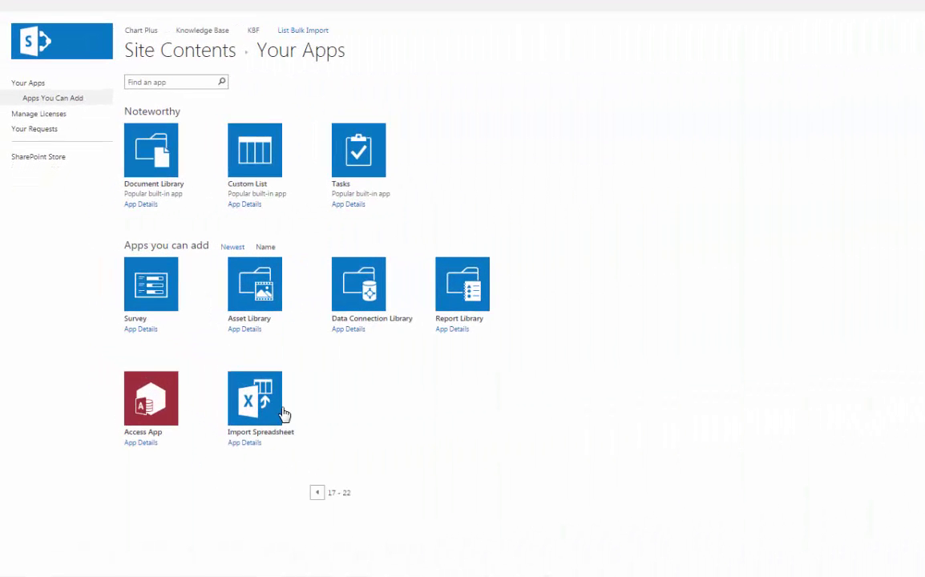
Import Food Items.xlsx as a new SharePoint list named Food Items.
{"action": "left_click", "coordinate": [255, 399]}
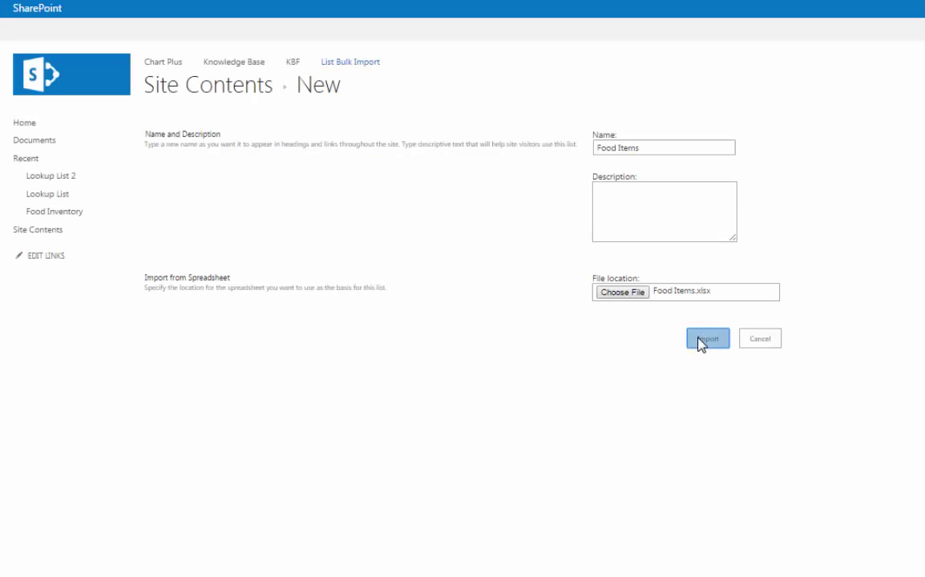
{"action": "left_click", "coordinate": [709, 338]}
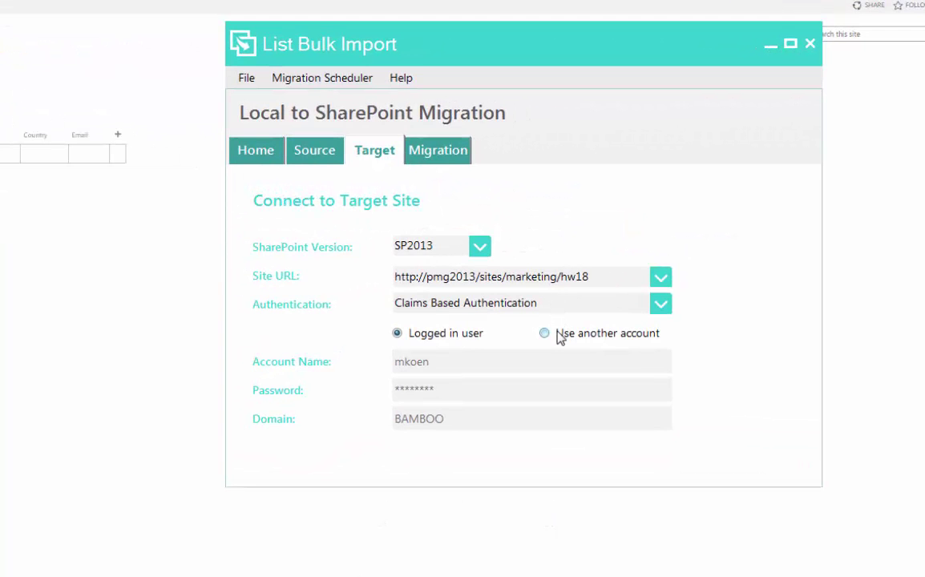
Review the target list choice and SharePoint version, then return to Select Migration.
{"action": "left_click", "coordinate": [437, 150]}
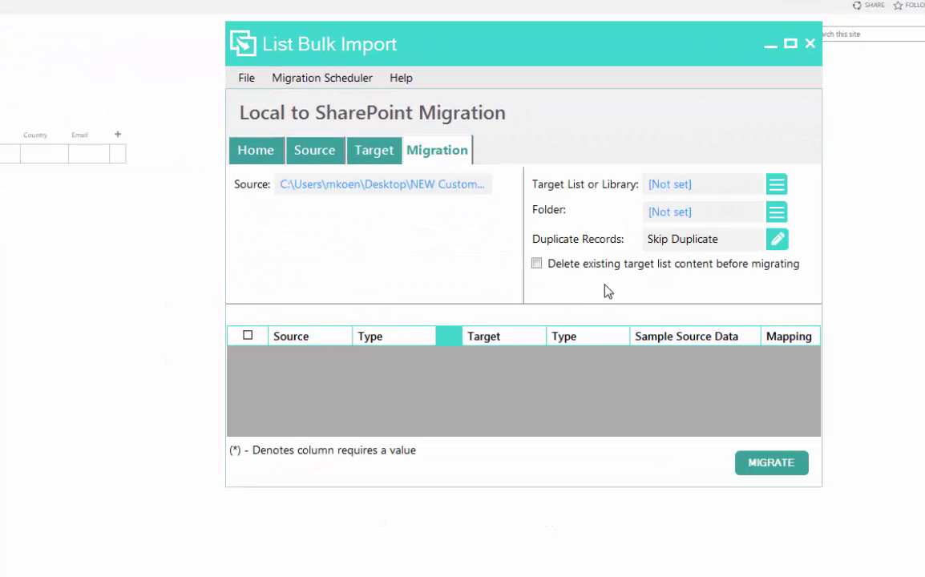
{"action": "left_click", "coordinate": [776, 184]}
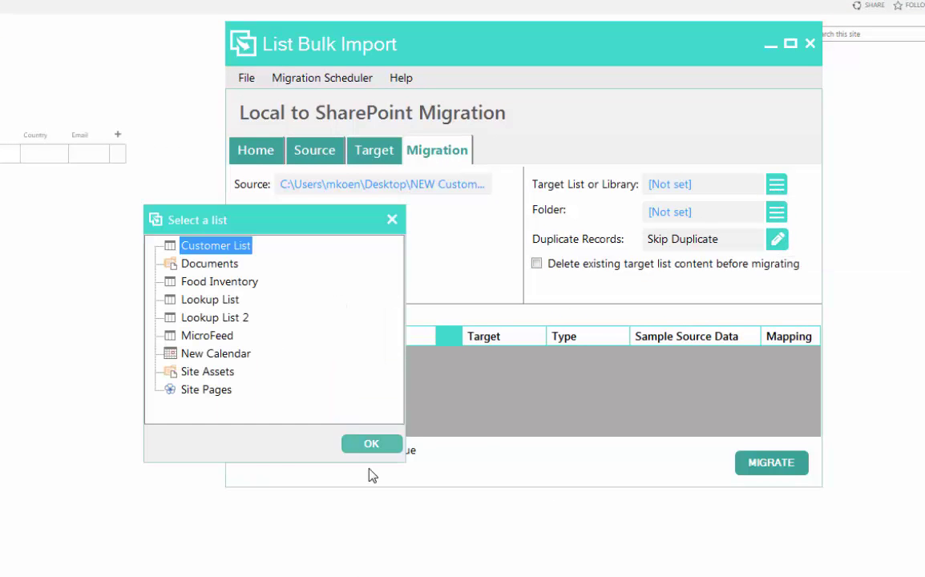
{"action": "left_click", "coordinate": [371, 444]}
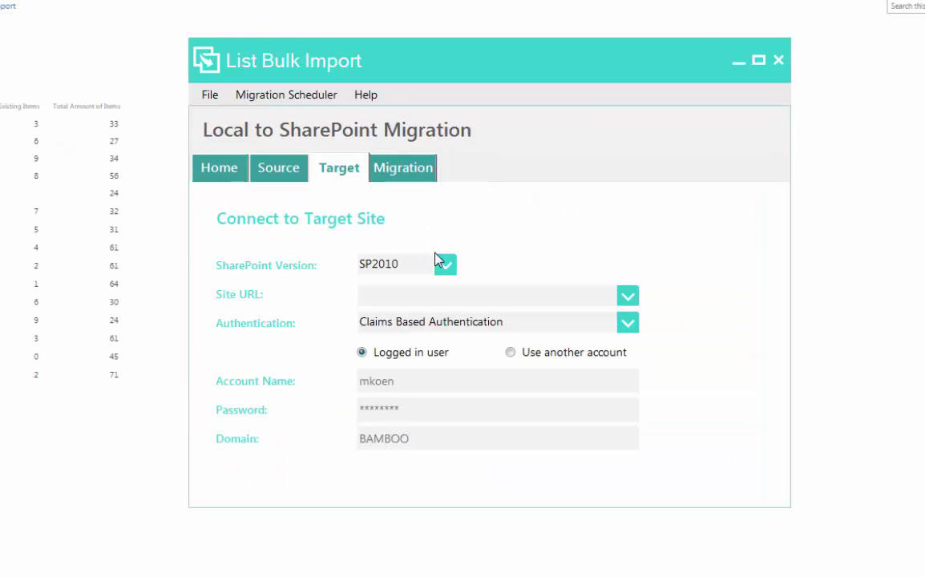
{"action": "left_click", "coordinate": [444, 263]}
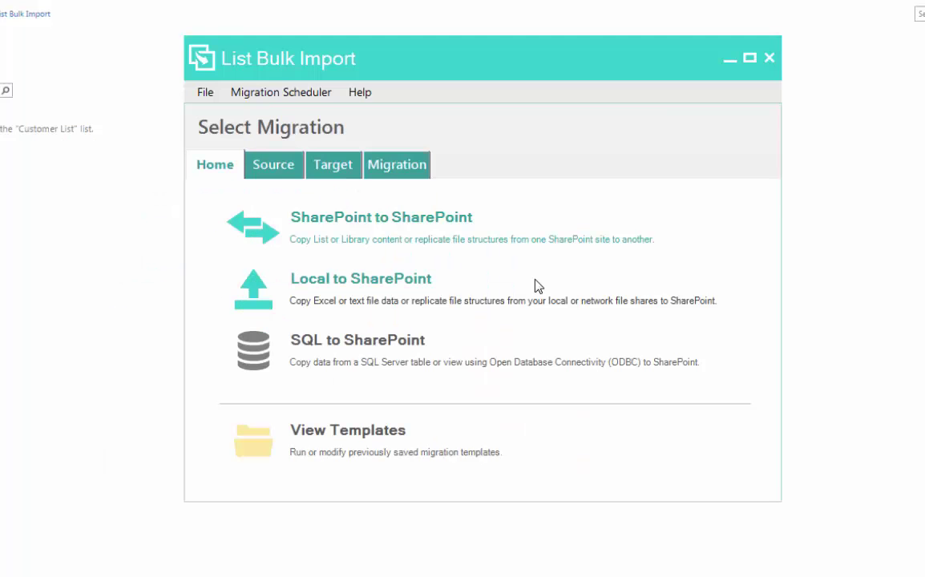
Start a Local to SharePoint migration using NEW Customers.xlsx as the source.
{"action": "left_click", "coordinate": [360, 278]}
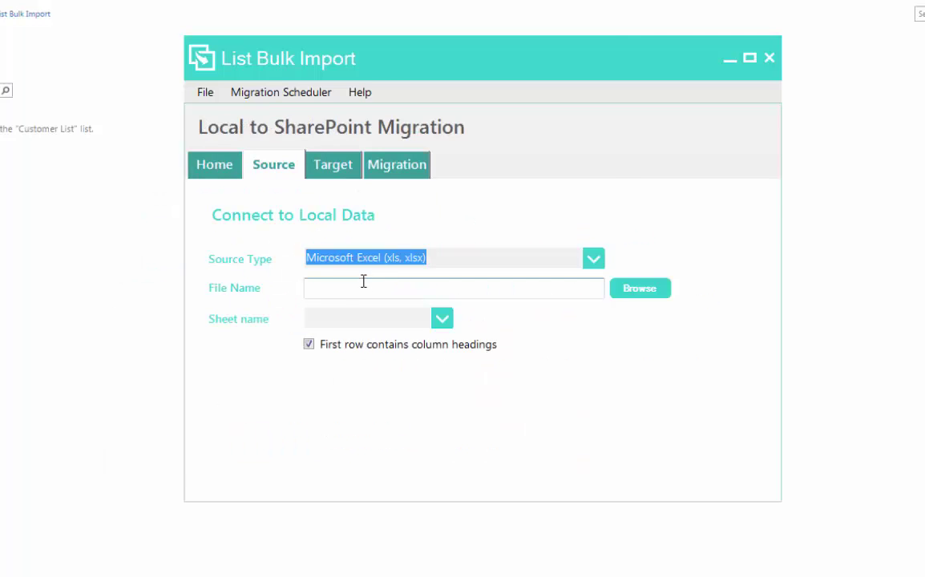
{"action": "left_click", "coordinate": [640, 287]}
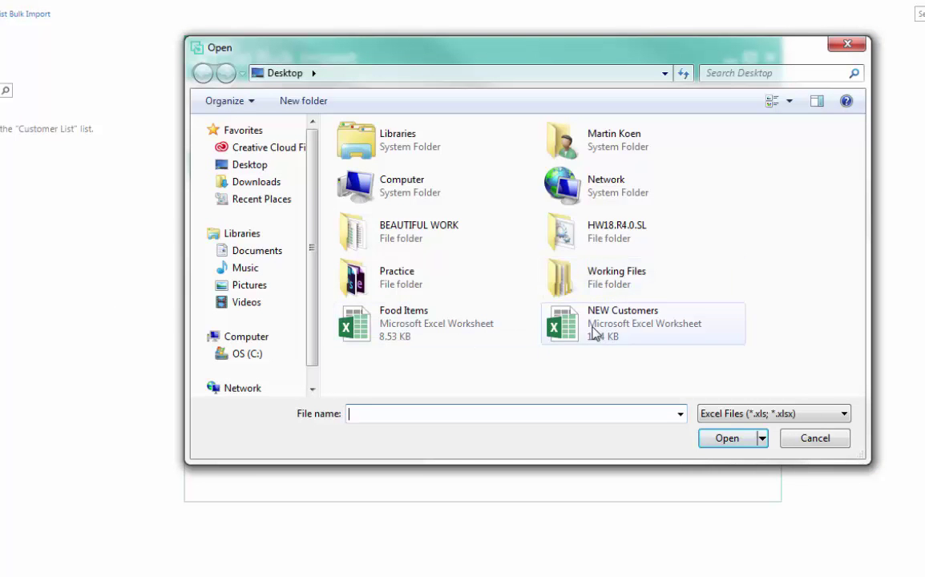
{"action": "double_click", "coordinate": [623, 323]}
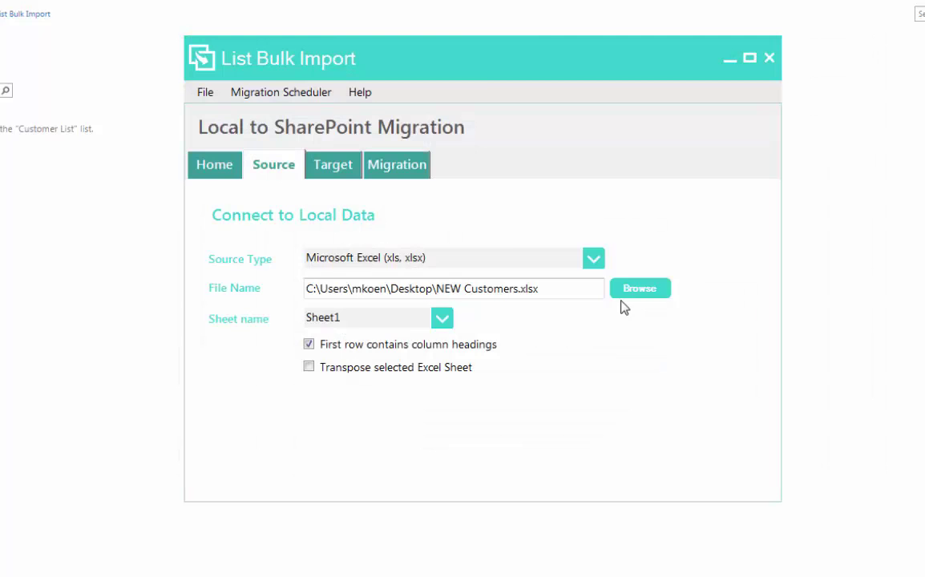
Check the Target and Migration tabs and bring up the target list picker.
{"action": "left_click", "coordinate": [332, 164]}
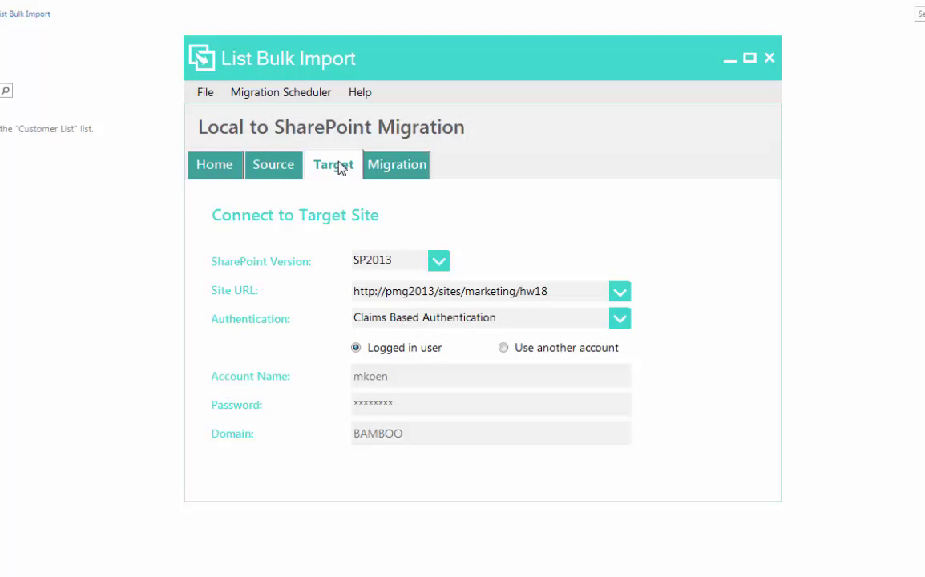
{"action": "mouse_move", "coordinate": [401, 177]}
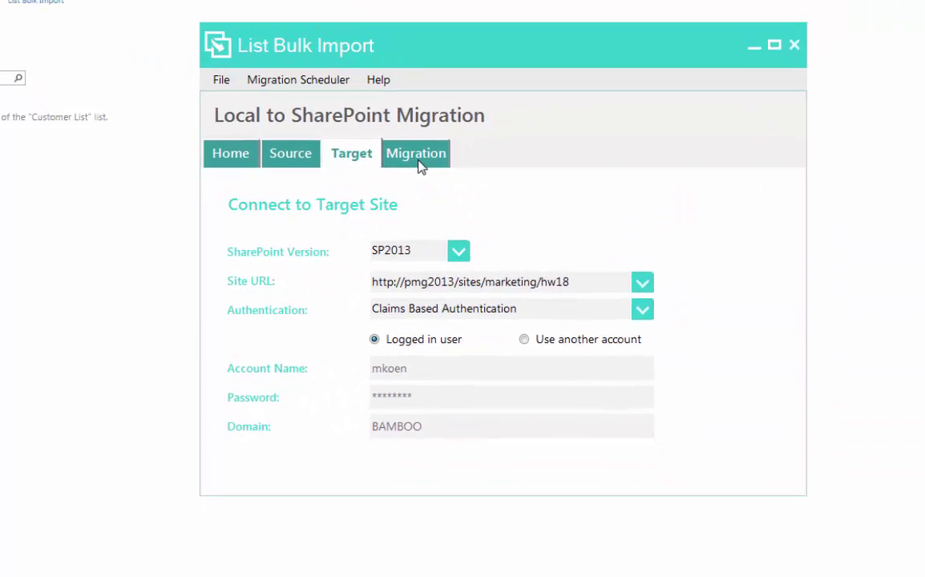
{"action": "left_click", "coordinate": [415, 153]}
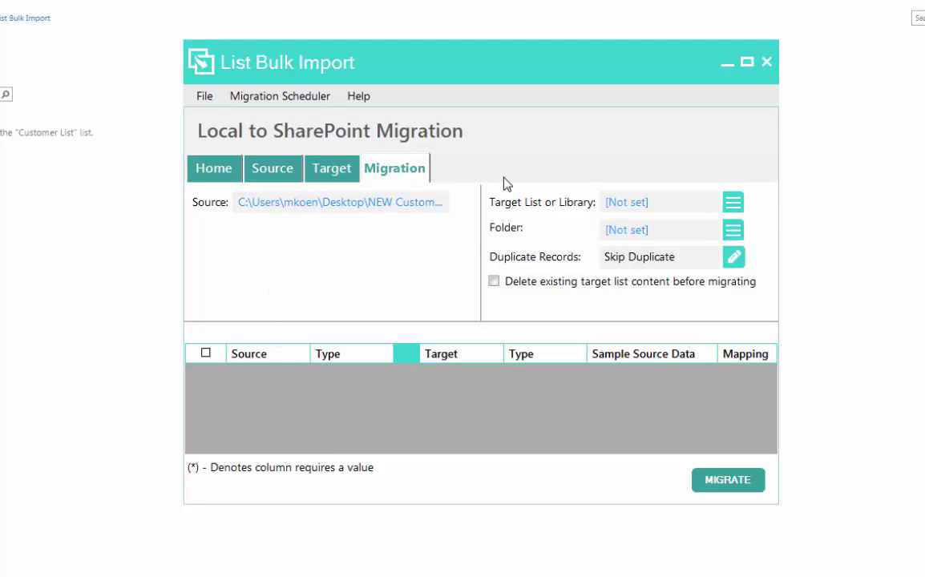
{"action": "left_click", "coordinate": [733, 202]}
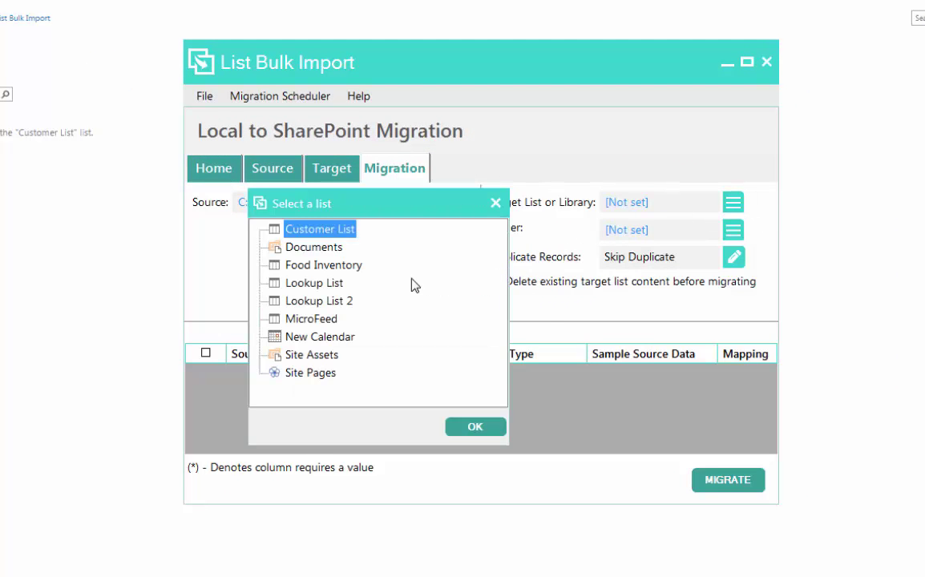
{"action": "mouse_move", "coordinate": [344, 326]}
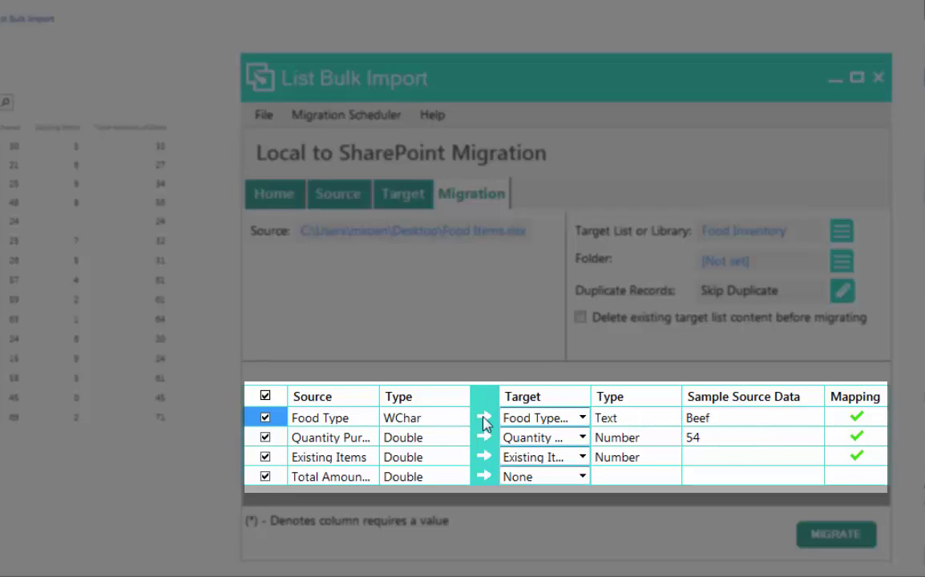
{"action": "mouse_move", "coordinate": [479, 348]}
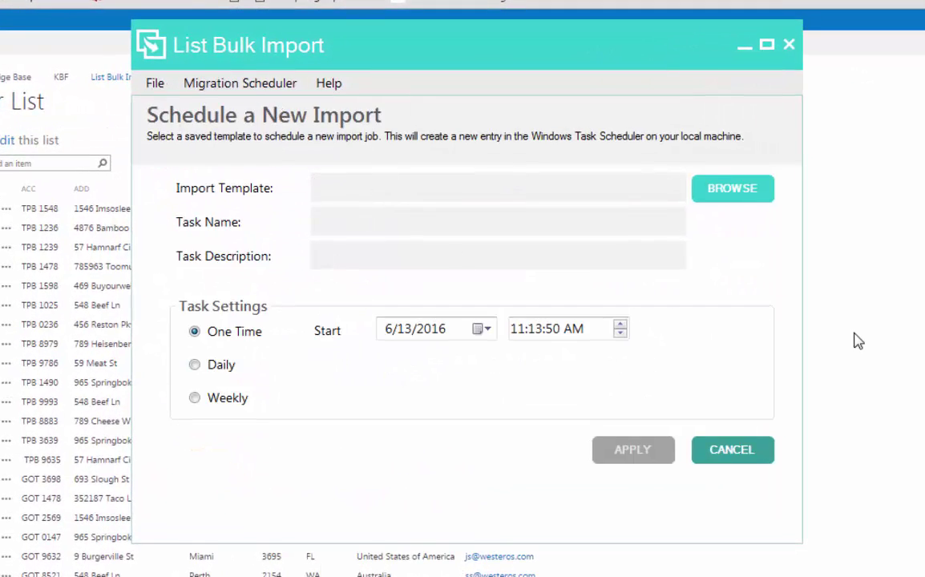
Name the task 'Daily Customer Import', describe it 'New Customer Data', recurring every 1 day.
{"action": "type", "text": "Daily Customer Import"}
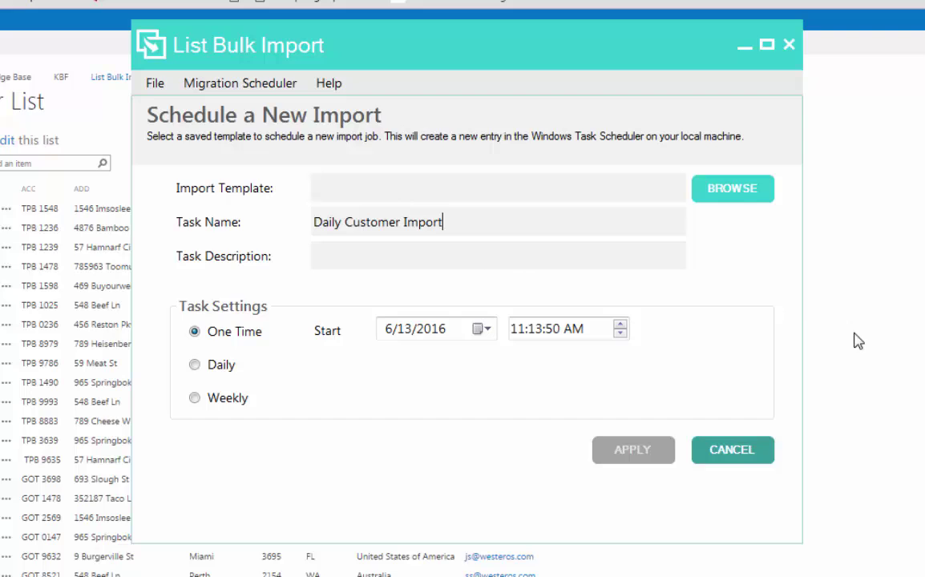
{"action": "type", "text": "New Customer Data"}
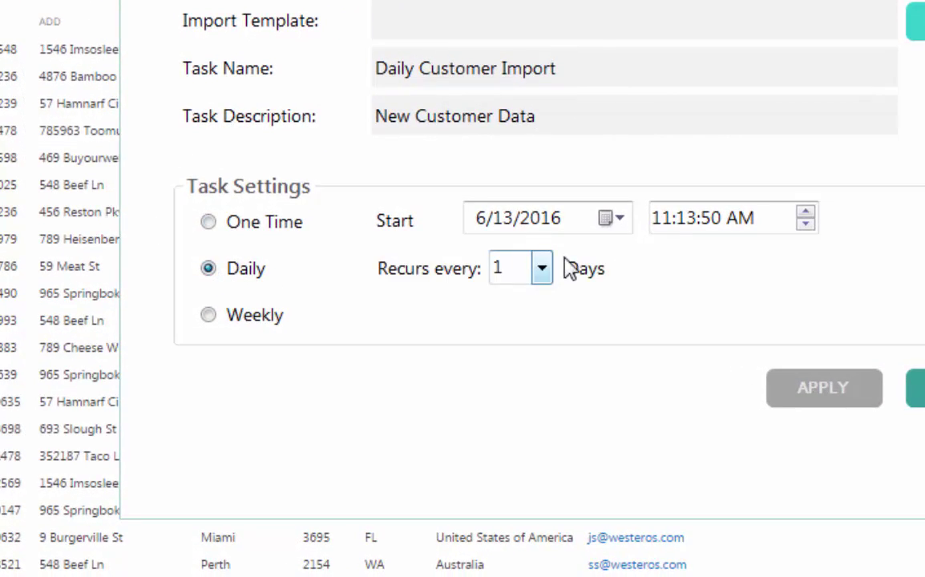
{"action": "left_click", "coordinate": [671, 218]}
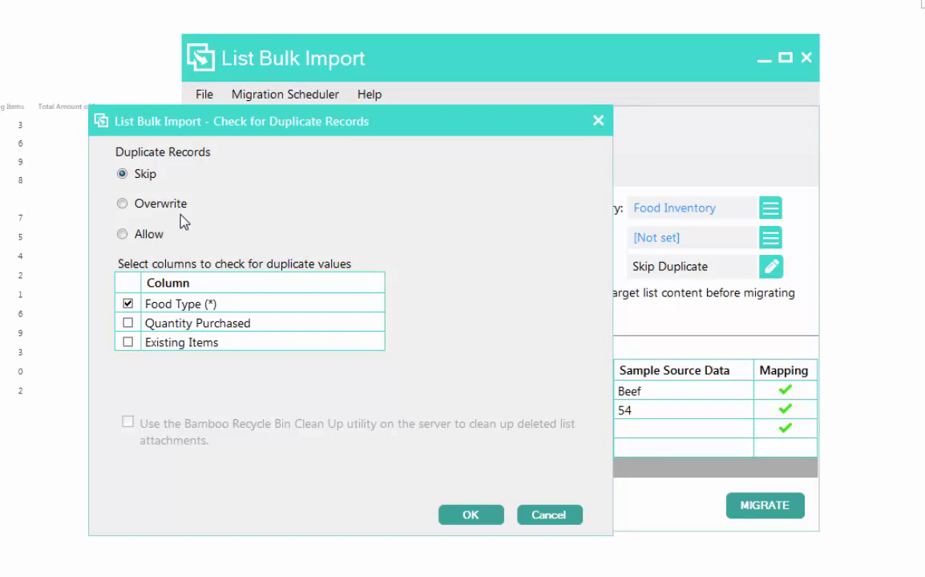
Switch duplicate handling to overwrite records matched on the Food Type column.
{"action": "left_click", "coordinate": [121, 203]}
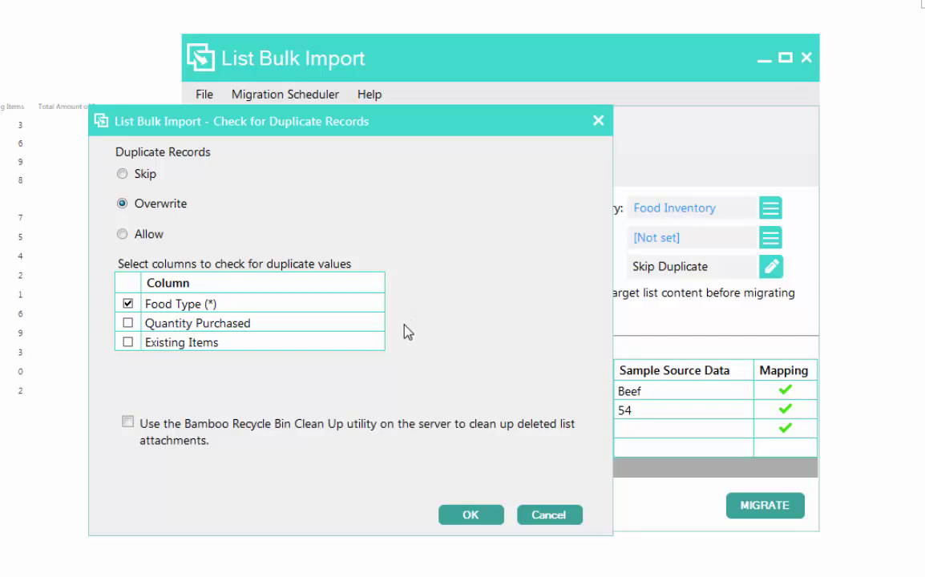
{"action": "mouse_move", "coordinate": [434, 427]}
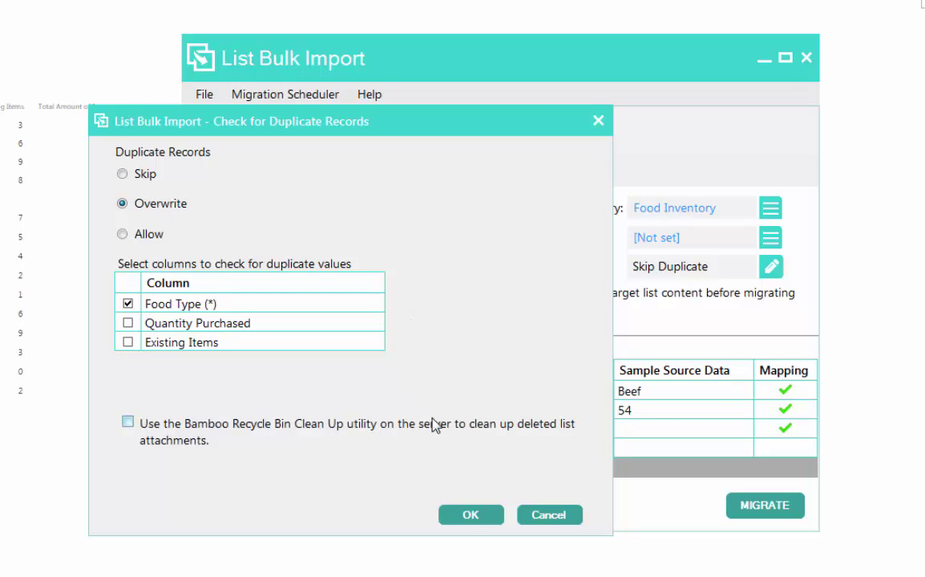
{"action": "mouse_move", "coordinate": [468, 525]}
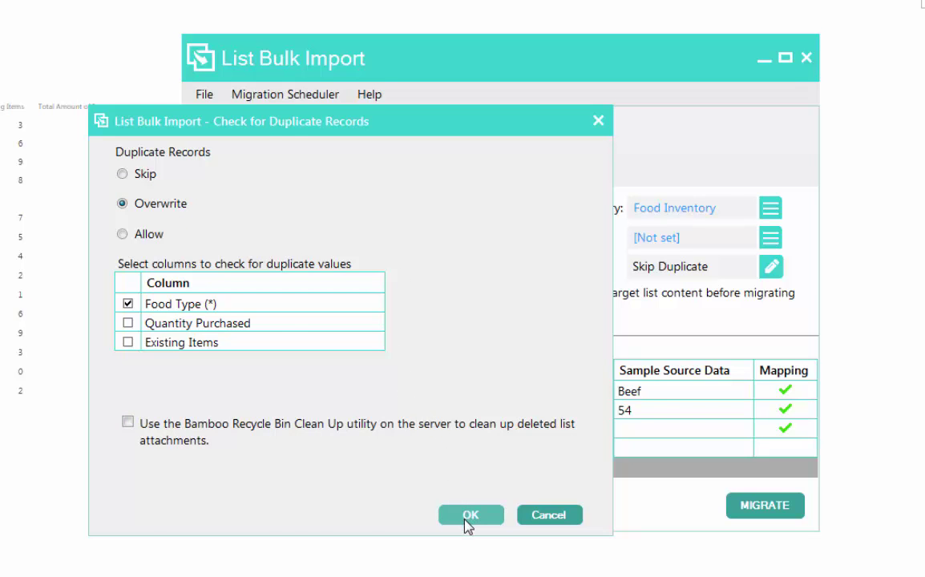
Confirm duplicate settings and use the BEAUTIFUL WORK folder as the local directory source.
{"action": "left_click", "coordinate": [471, 515]}
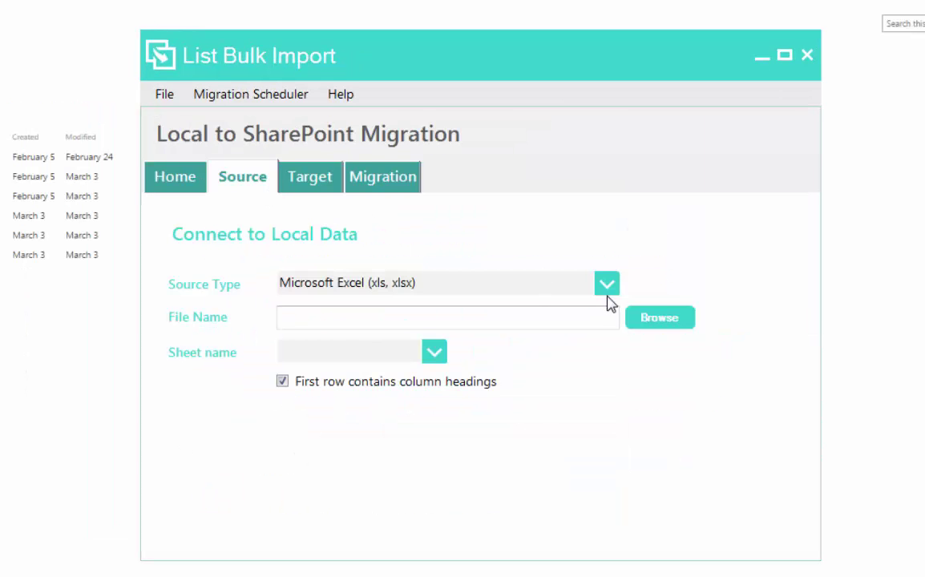
{"action": "left_click", "coordinate": [607, 283]}
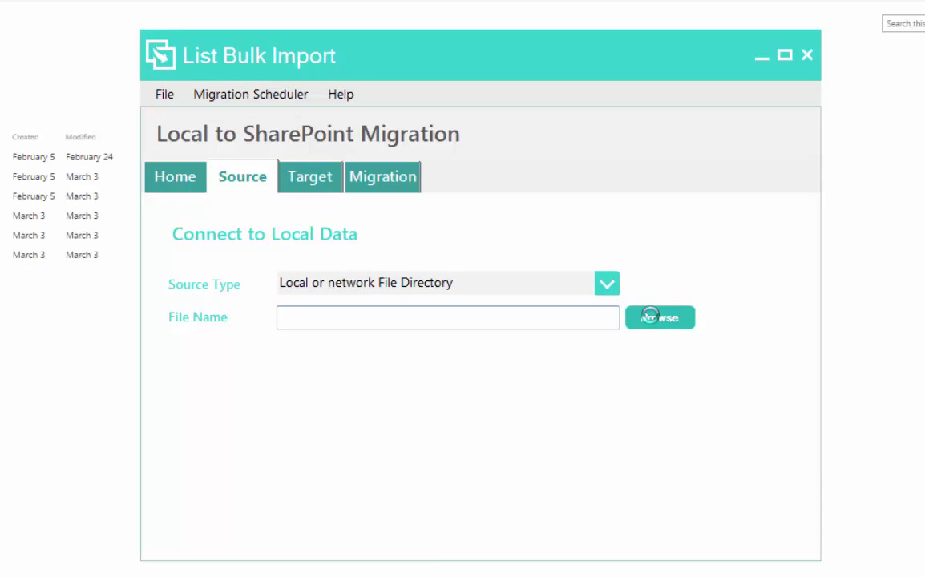
{"action": "left_click", "coordinate": [660, 318]}
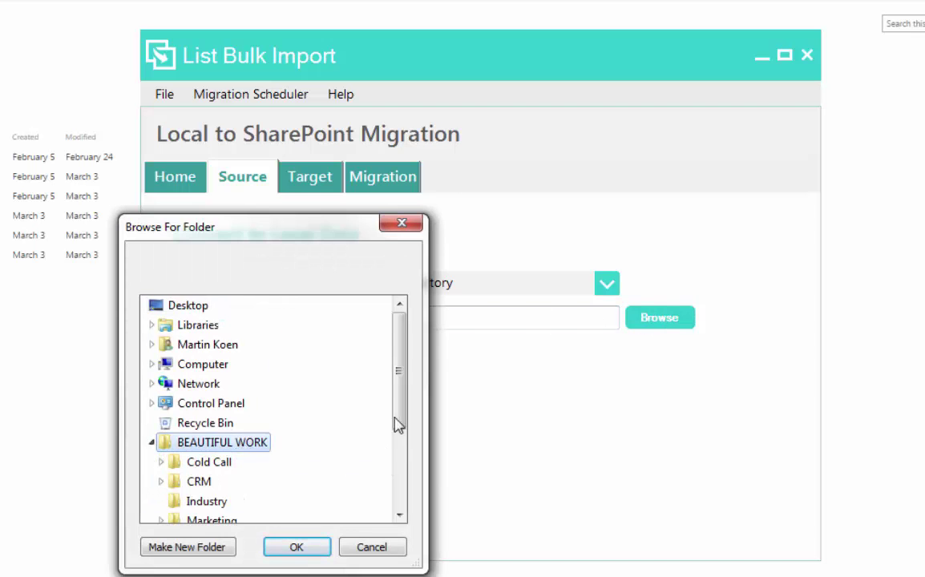
{"action": "left_click", "coordinate": [297, 547]}
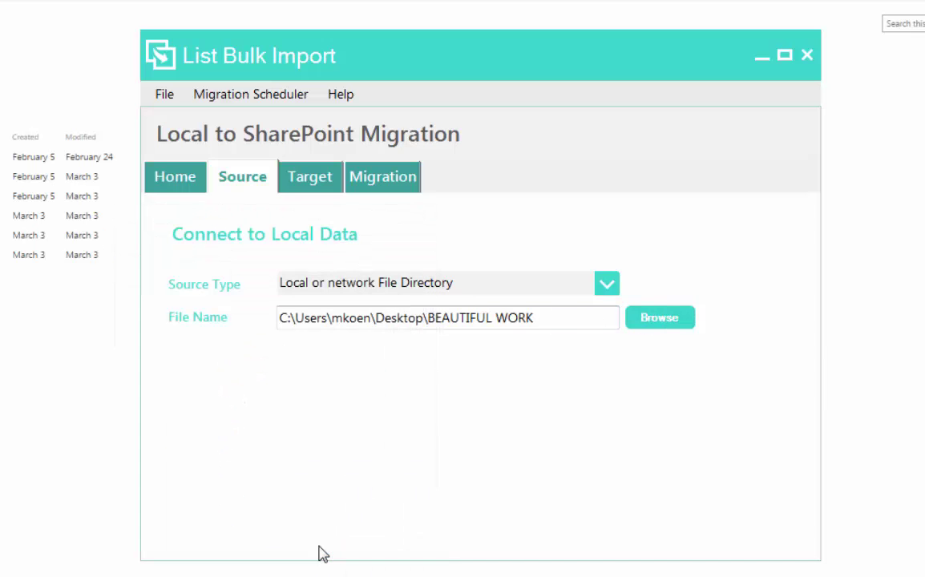
{"action": "left_click", "coordinate": [310, 176]}
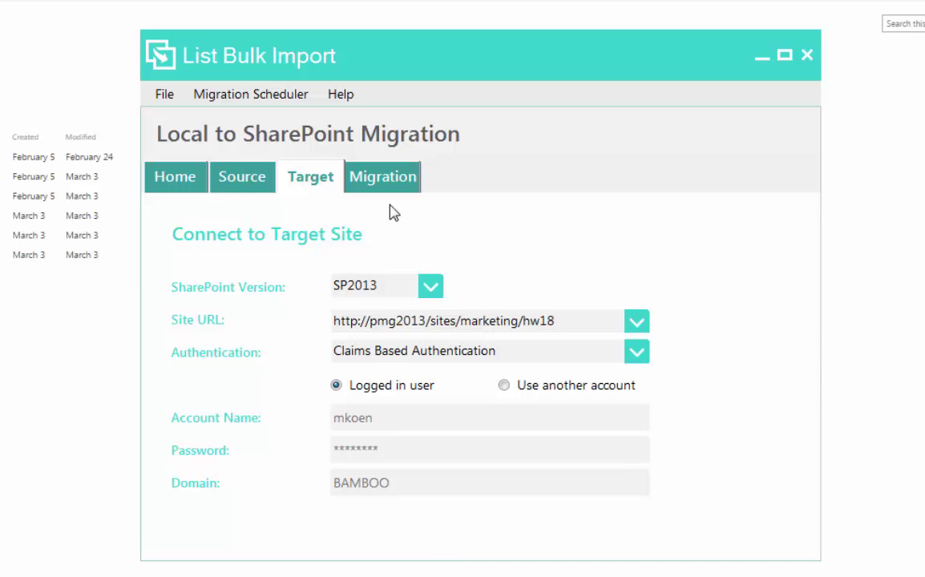
{"action": "left_click", "coordinate": [381, 177]}
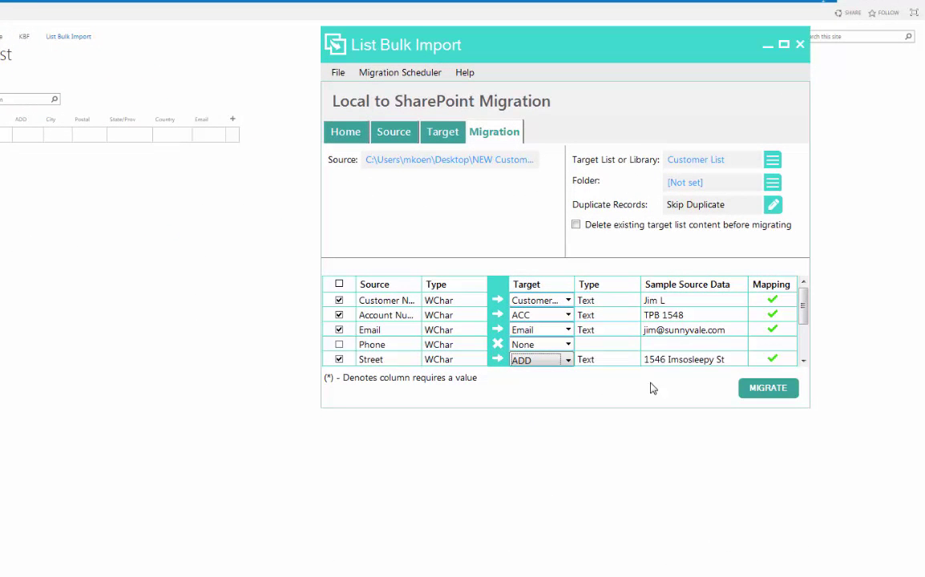
Map the State/Province column to its Customer List field and start migrating 34 items.
{"action": "scroll", "scroll_direction": "down", "scroll_amount": 3}
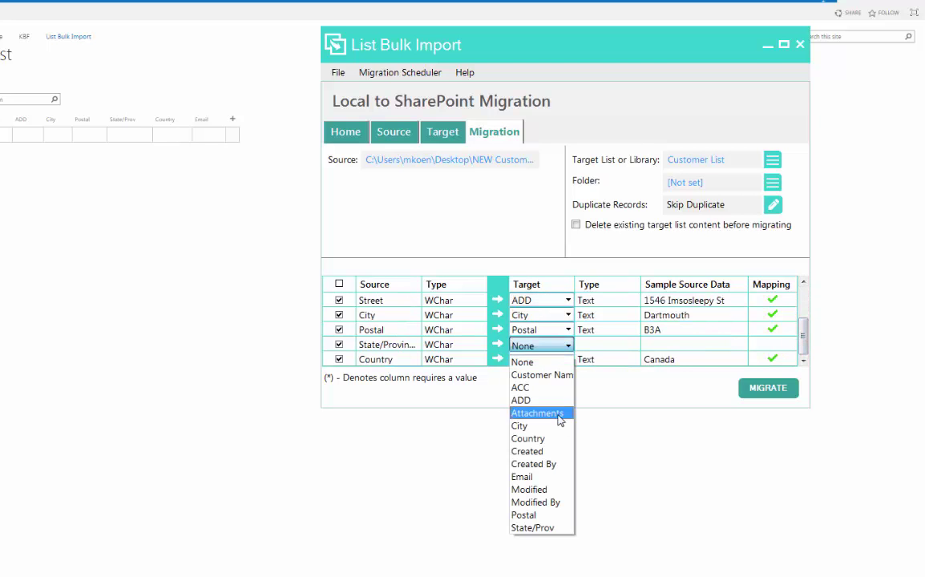
{"action": "left_click", "coordinate": [769, 387]}
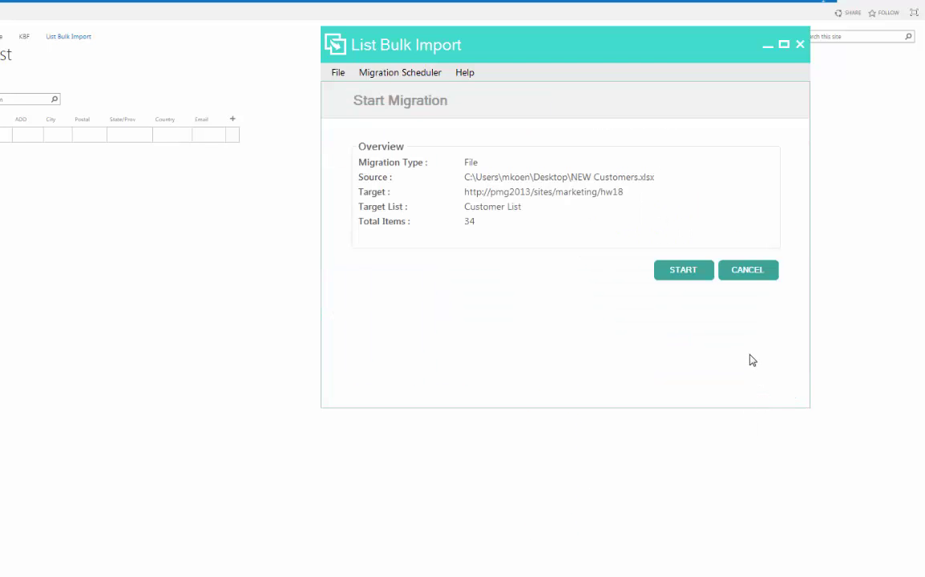
{"action": "left_click", "coordinate": [684, 269]}
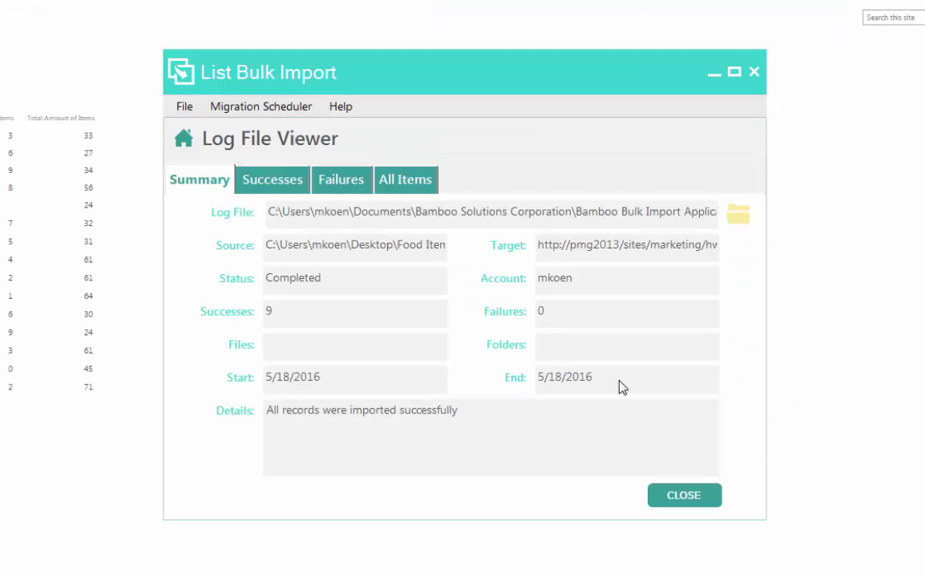
{"action": "mouse_move", "coordinate": [299, 304]}
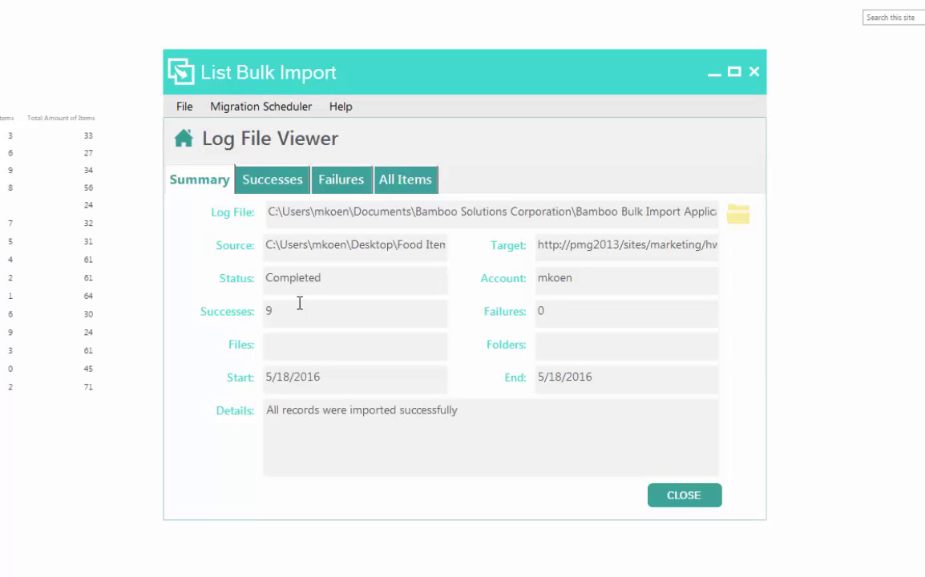
{"action": "mouse_move", "coordinate": [256, 182]}
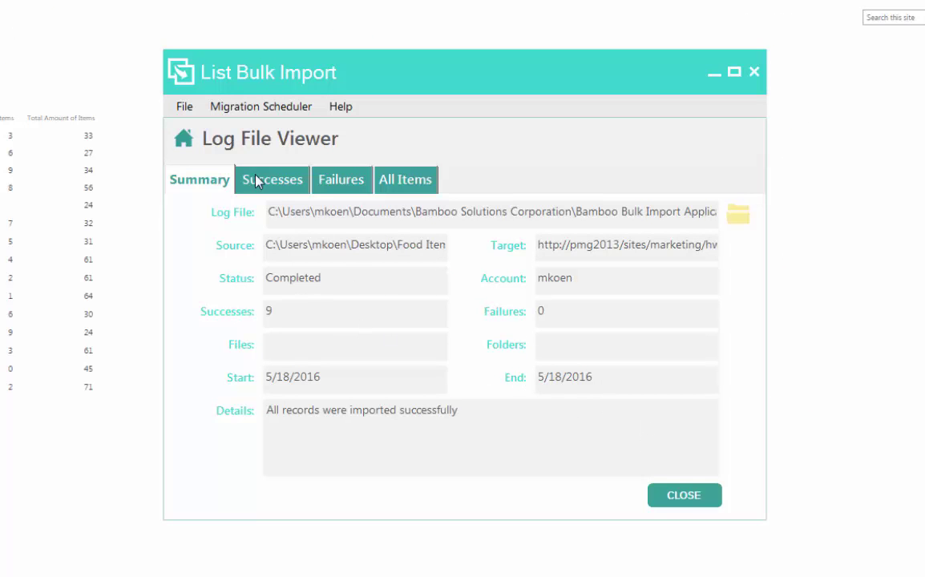
Check the Successes and Failures logs, then view and close the completed import log.
{"action": "left_click", "coordinate": [271, 179]}
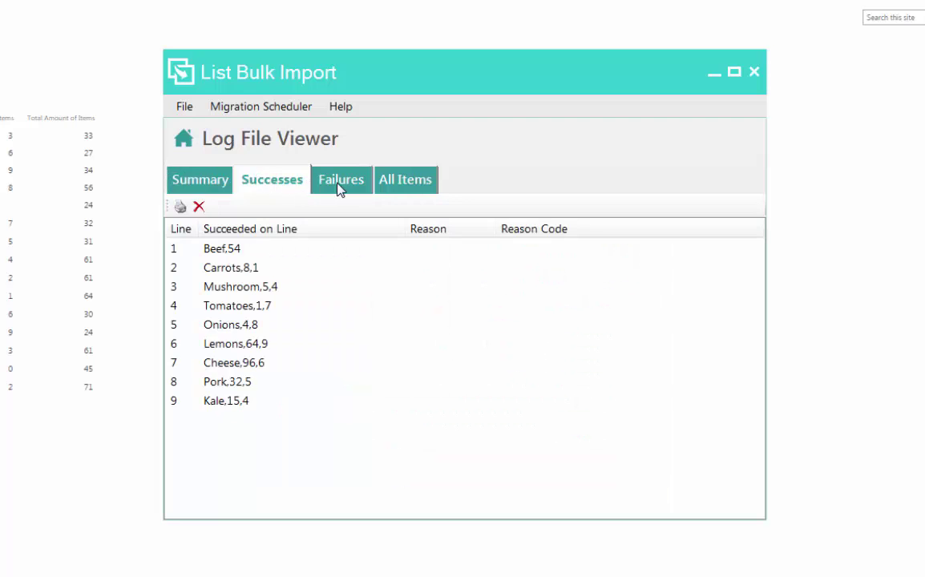
{"action": "left_click", "coordinate": [406, 179]}
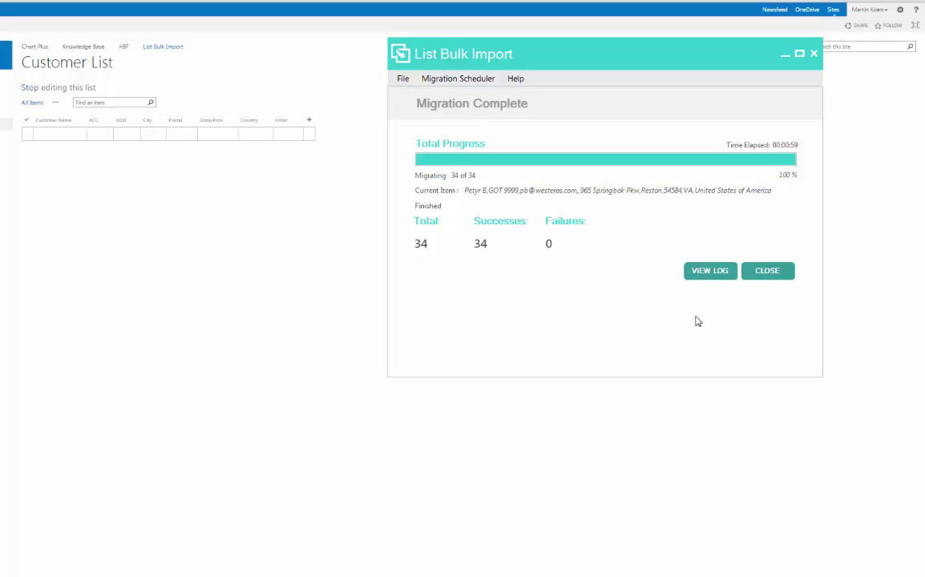
{"action": "left_click", "coordinate": [709, 270]}
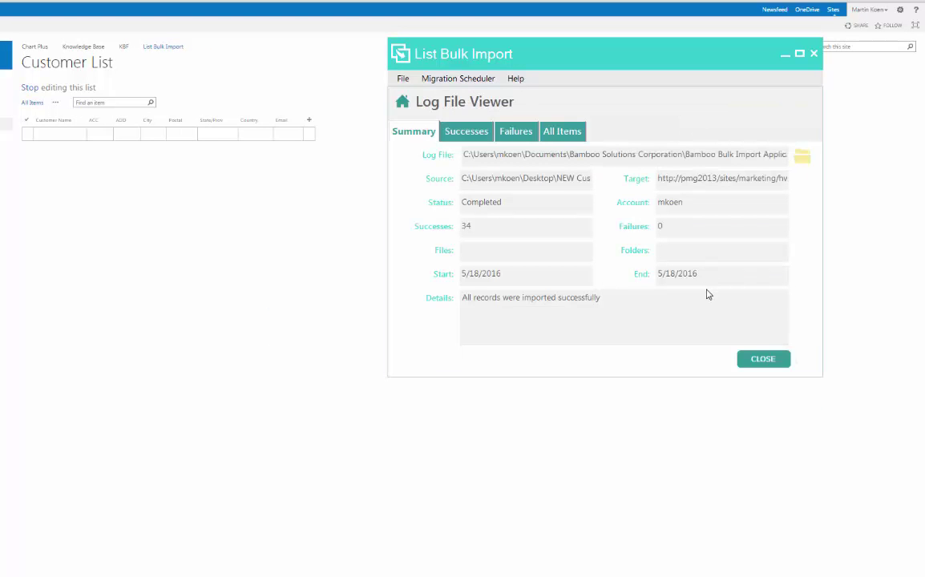
{"action": "left_click", "coordinate": [763, 359]}
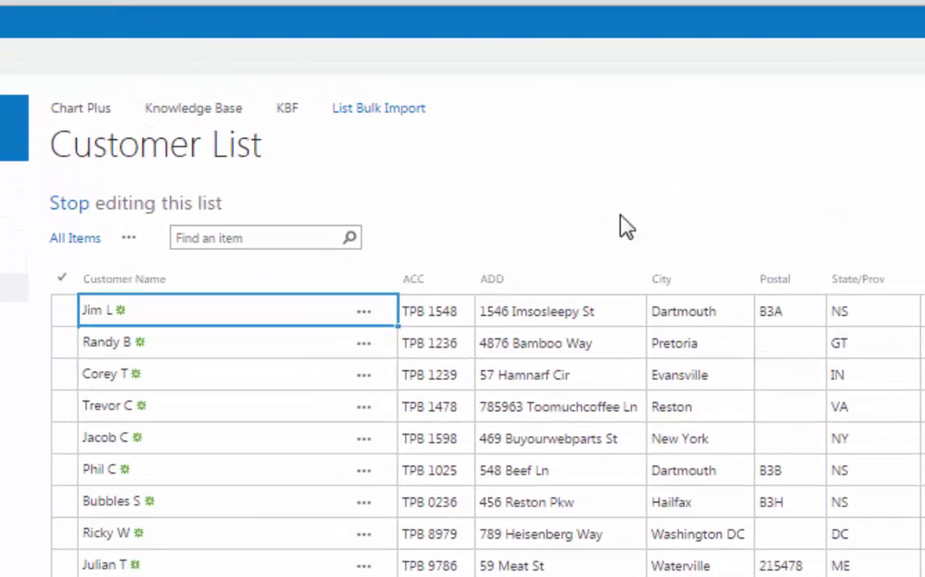
{"action": "scroll", "scroll_direction": "down", "scroll_amount": 3}
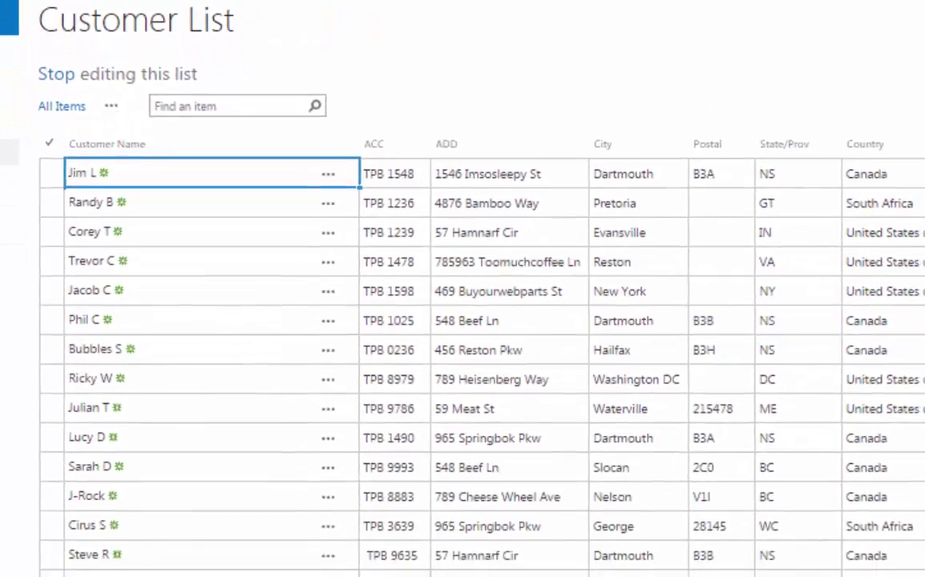
{"action": "scroll", "scroll_direction": "down", "scroll_amount": 3}
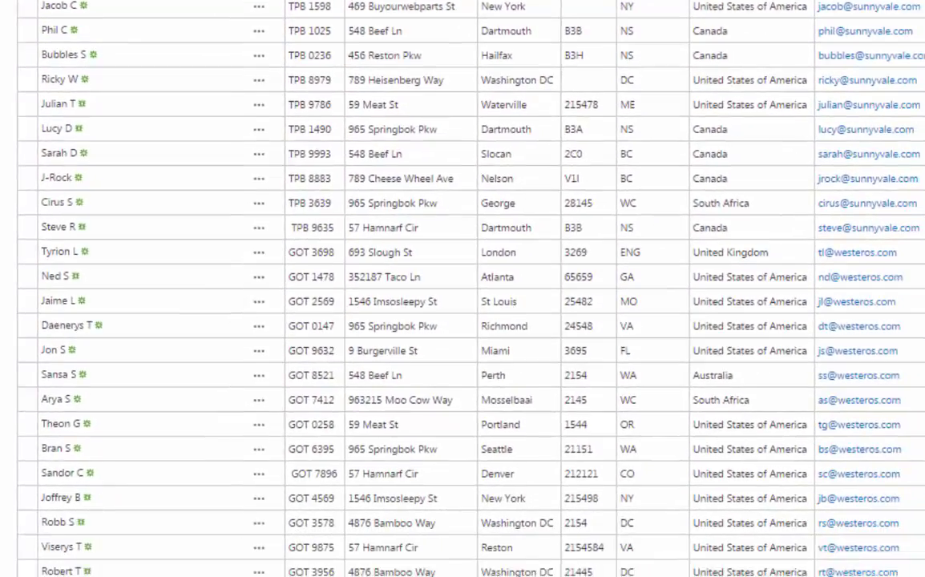
{"action": "scroll", "scroll_direction": "down", "scroll_amount": 3}
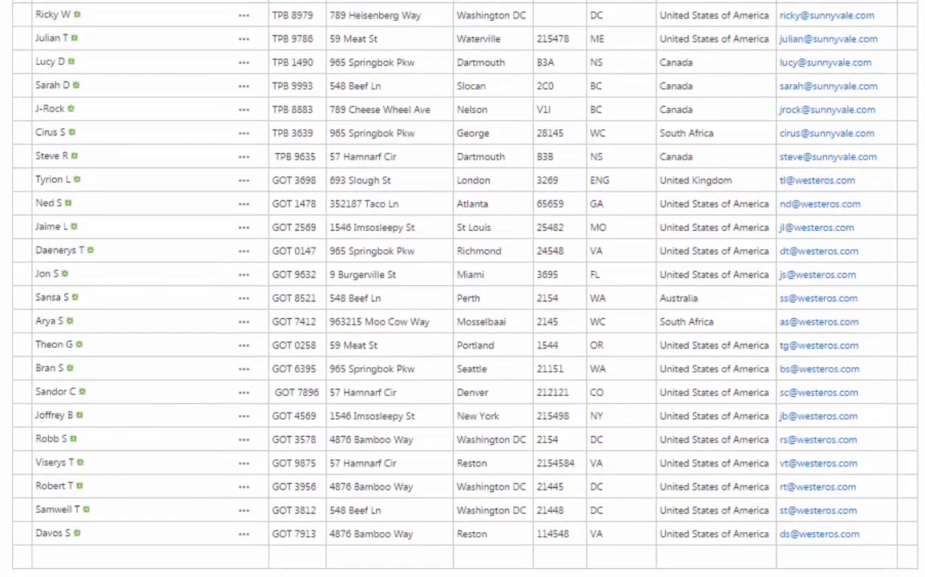